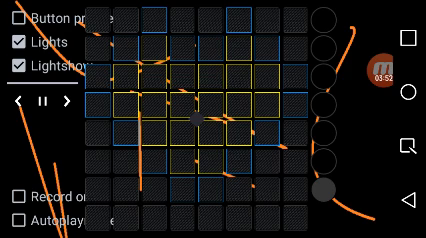
- Uncheck the Lightshow checkbox, keeping Lights checked
{"action": "left_click", "coordinate": [17, 67]}
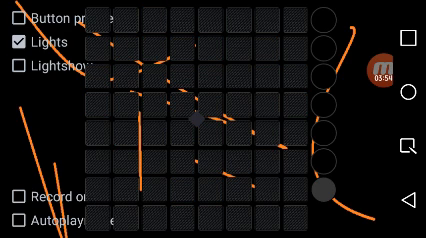